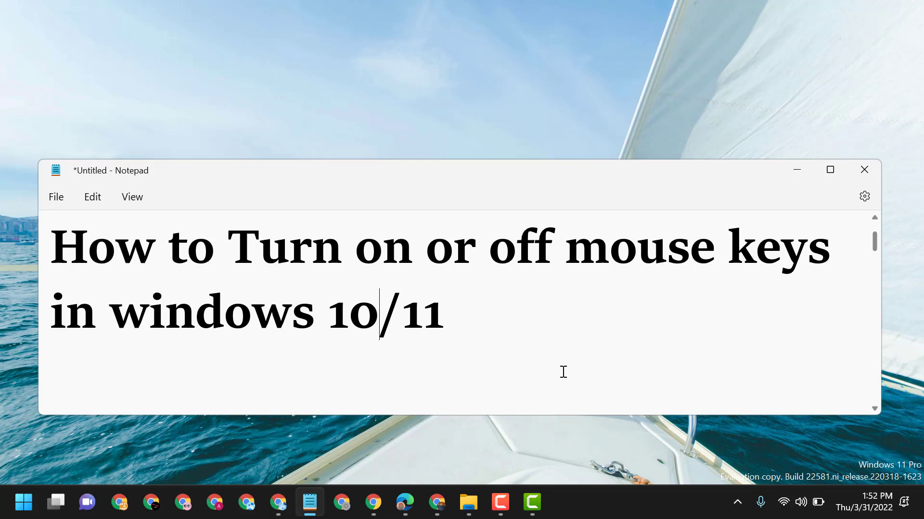
pyautogui.moveTo(33, 471)
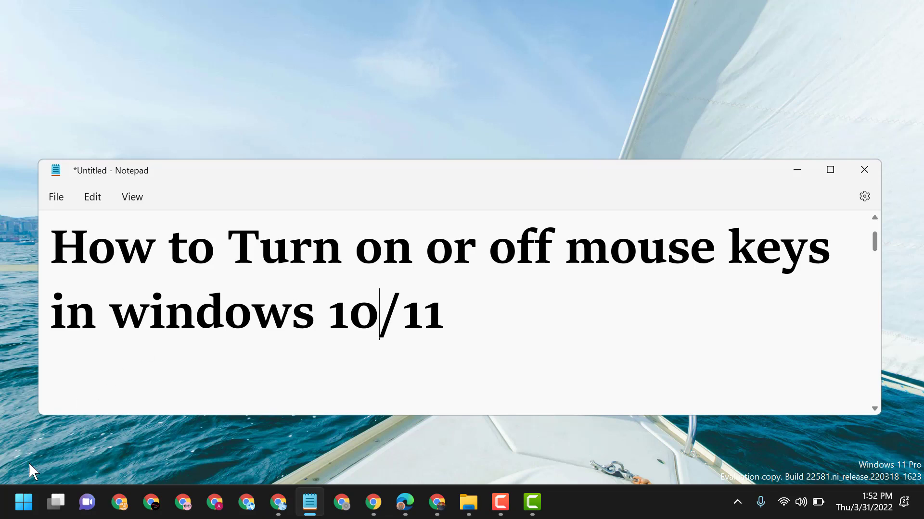
# Search 'con' from Start and launch Control Panel from the results
pyautogui.click(23, 502)
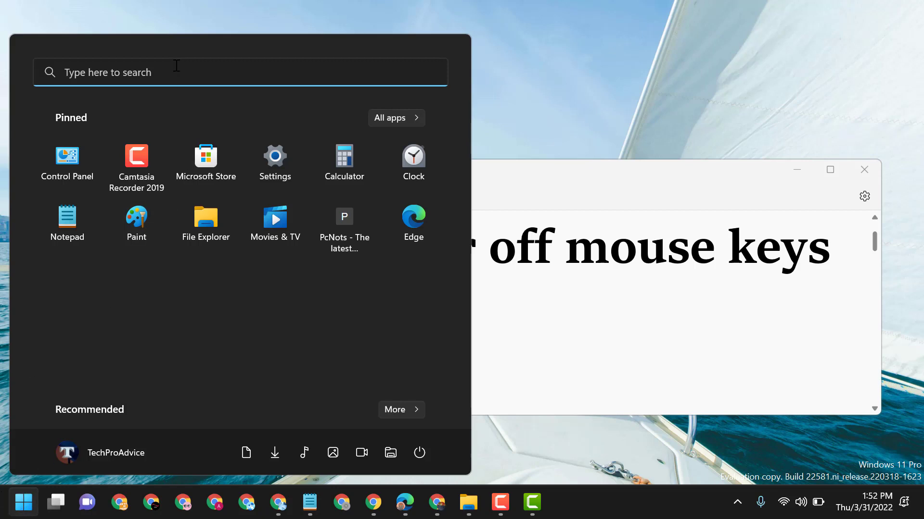
pyautogui.moveTo(67, 165)
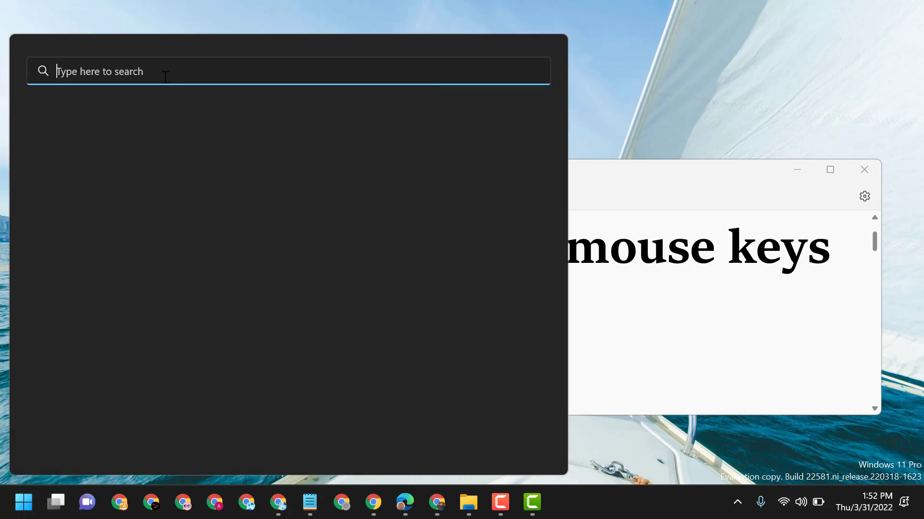
pyautogui.write('c')
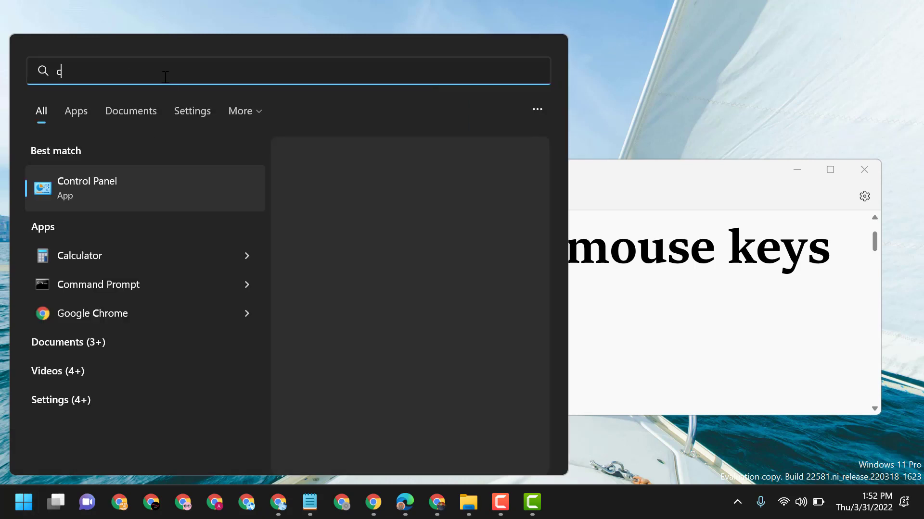
pyautogui.write('on')
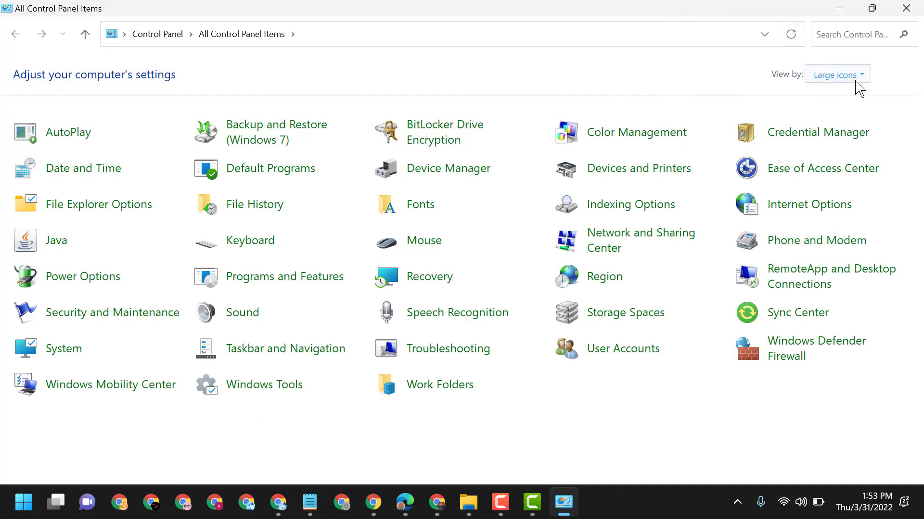
# Go through Ease of Access Center to the 'Make the mouse easier to use' page
pyautogui.click(836, 74)
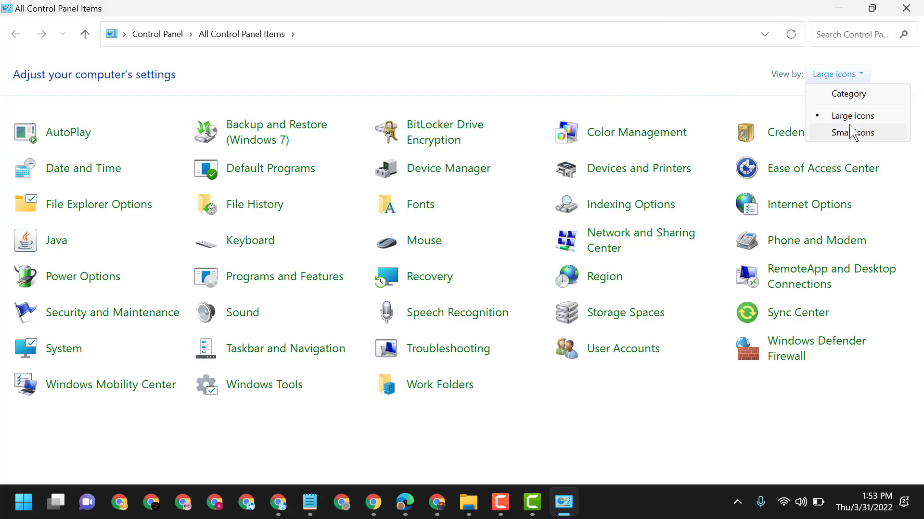
pyautogui.moveTo(853, 115)
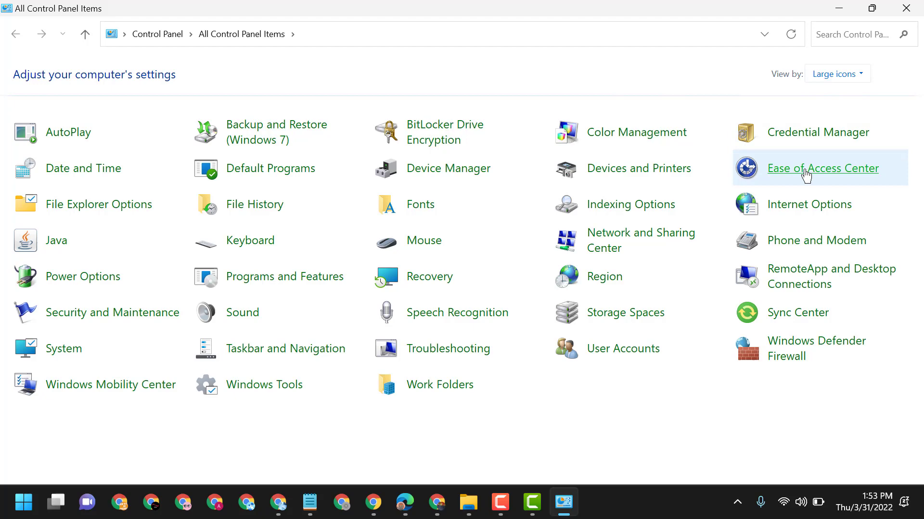
pyautogui.moveTo(822, 167)
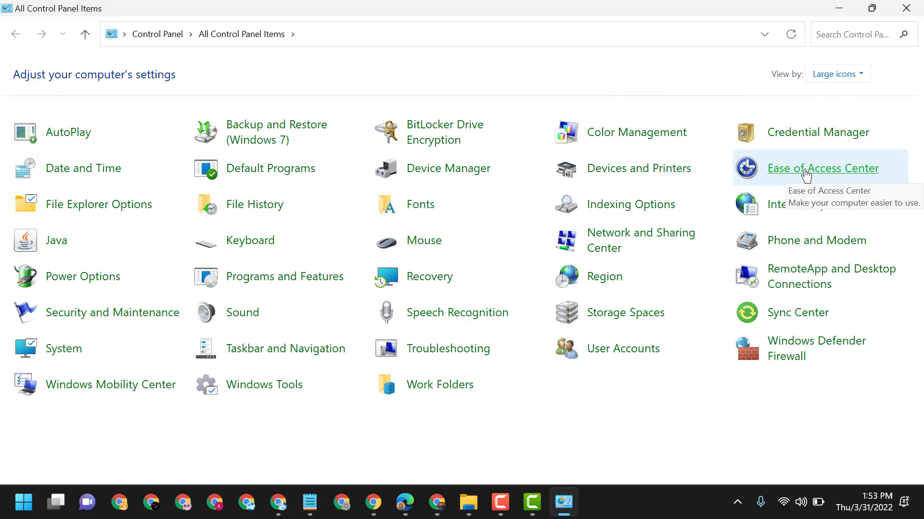
pyautogui.click(823, 168)
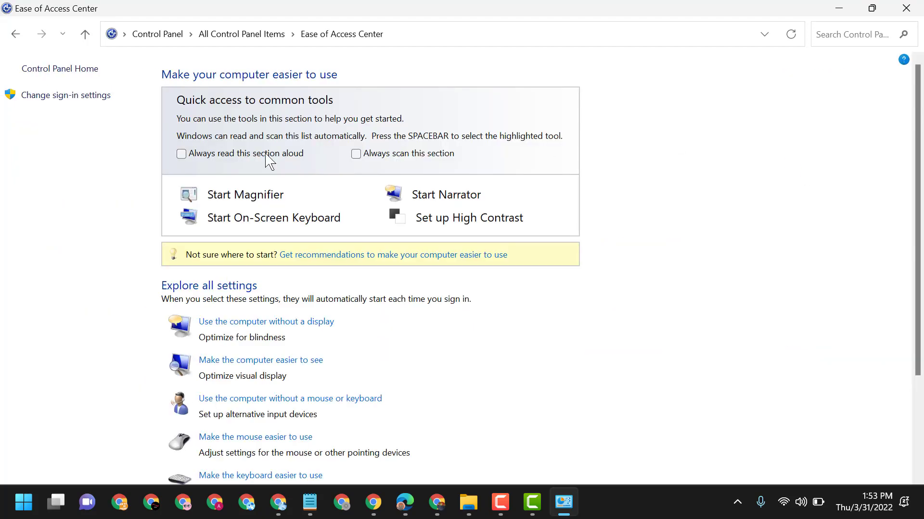
pyautogui.scroll(-3)
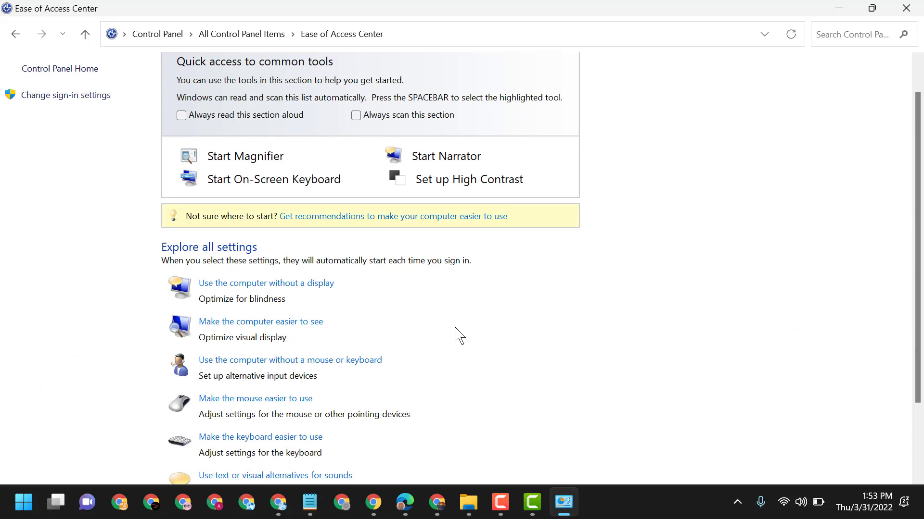
pyautogui.scroll(-3)
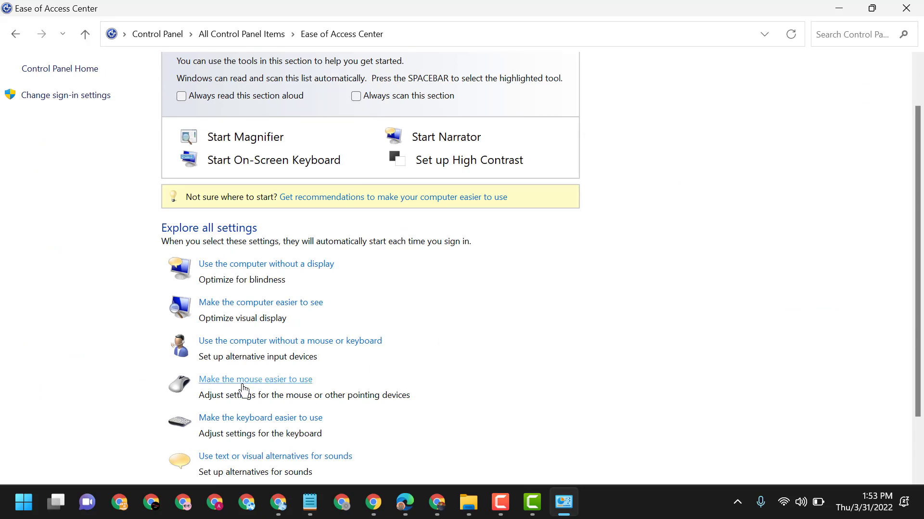
pyautogui.click(255, 379)
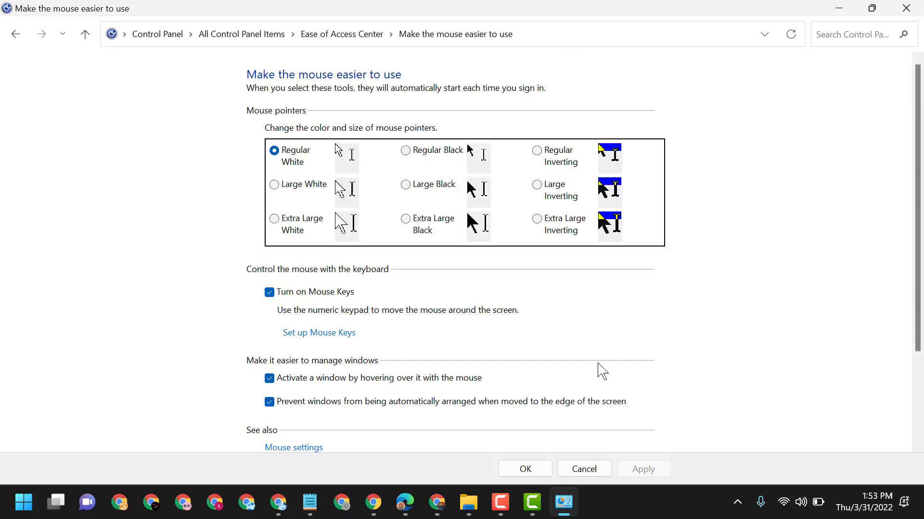
pyautogui.moveTo(336, 305)
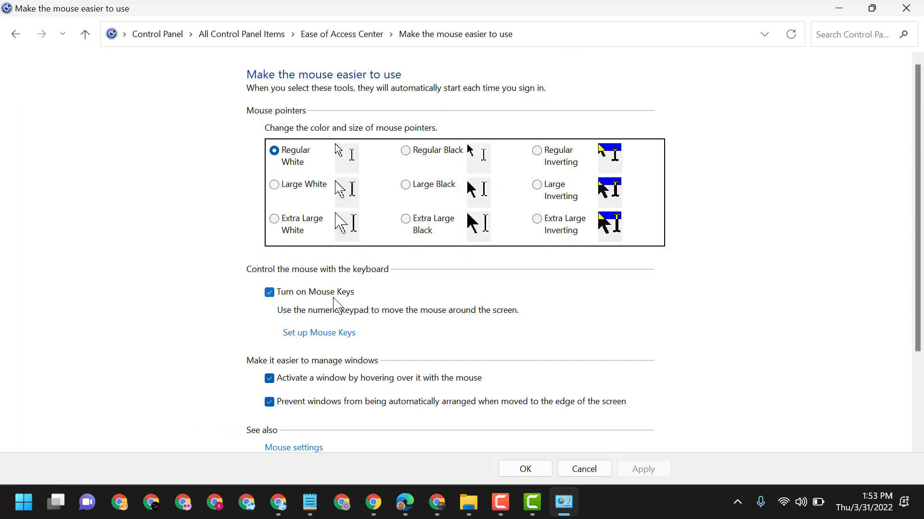
pyautogui.moveTo(298, 324)
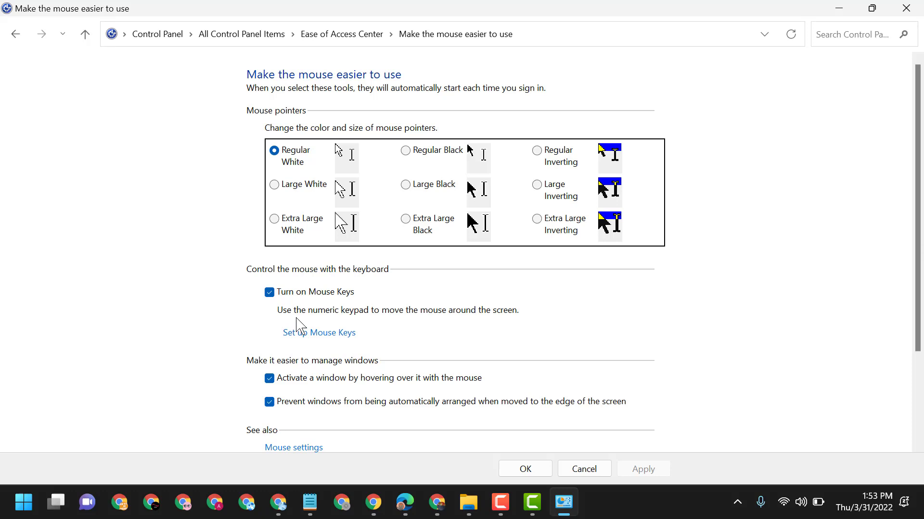
pyautogui.moveTo(410, 319)
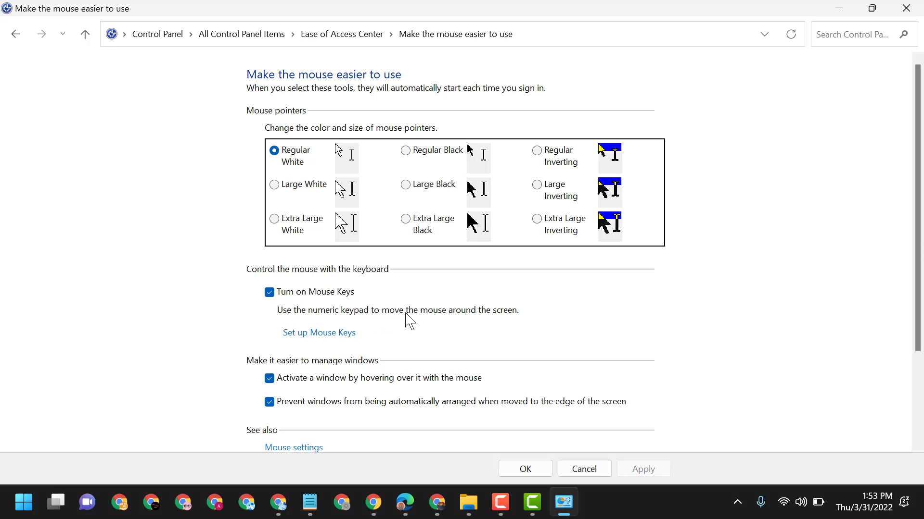
pyautogui.moveTo(358, 323)
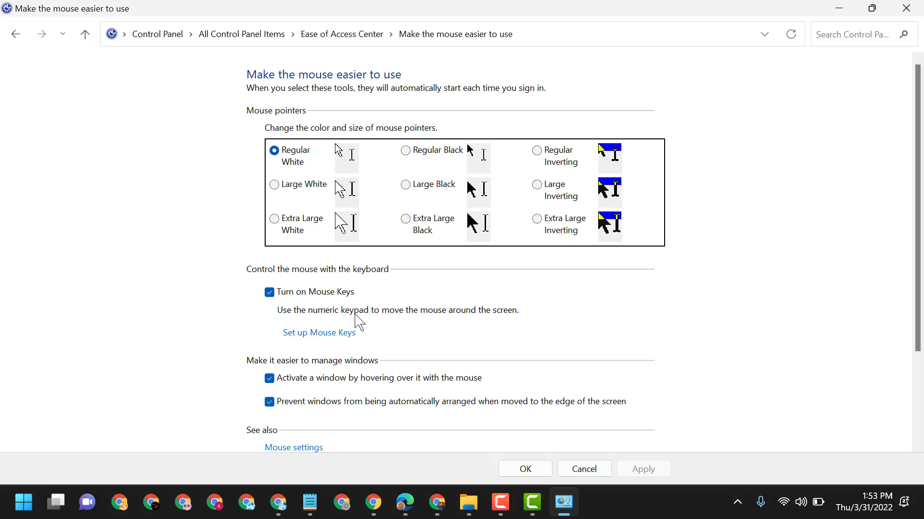
pyautogui.moveTo(285, 336)
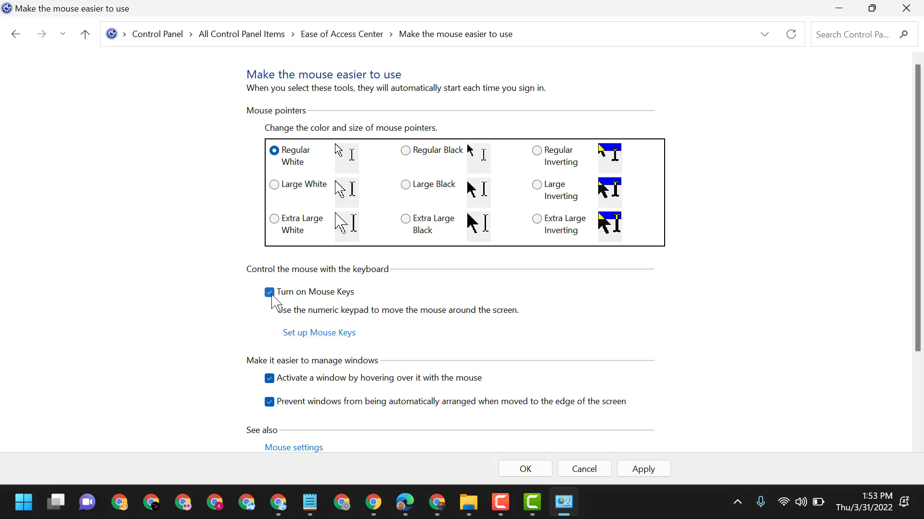
# Leave 'Turn on Mouse Keys' ticked so Apply is available, then enter Mouse Keys setup
pyautogui.click(270, 293)
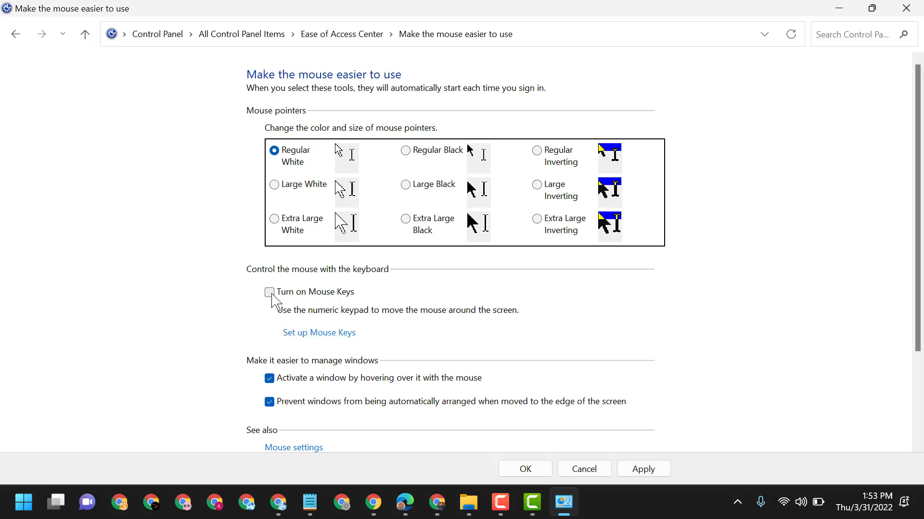
pyautogui.click(269, 293)
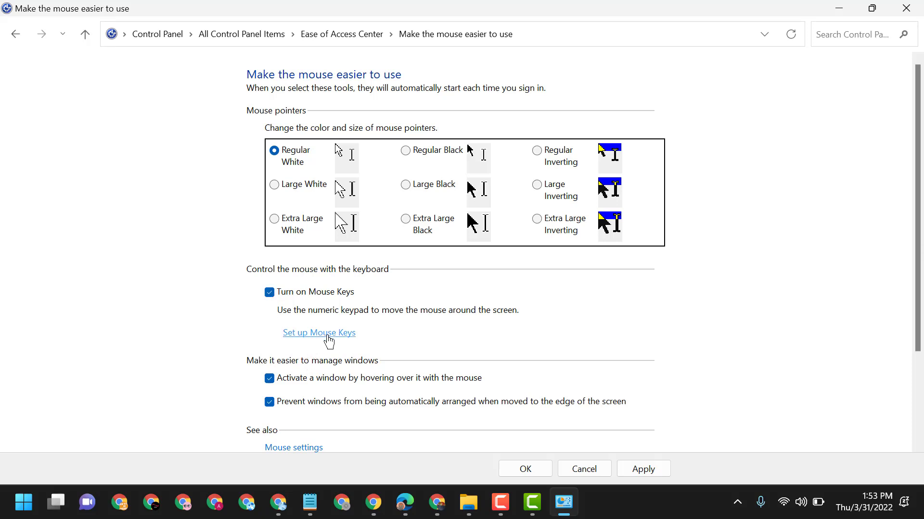
pyautogui.click(319, 333)
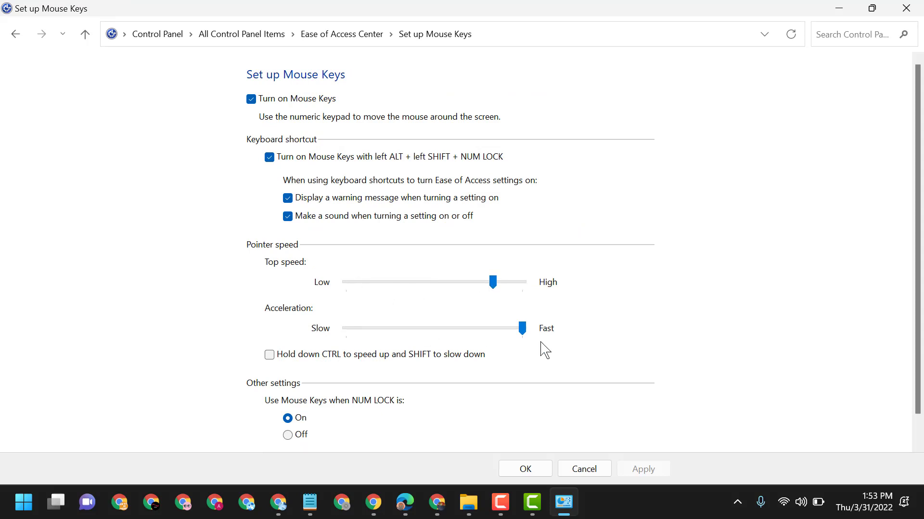
pyautogui.scroll(-3)
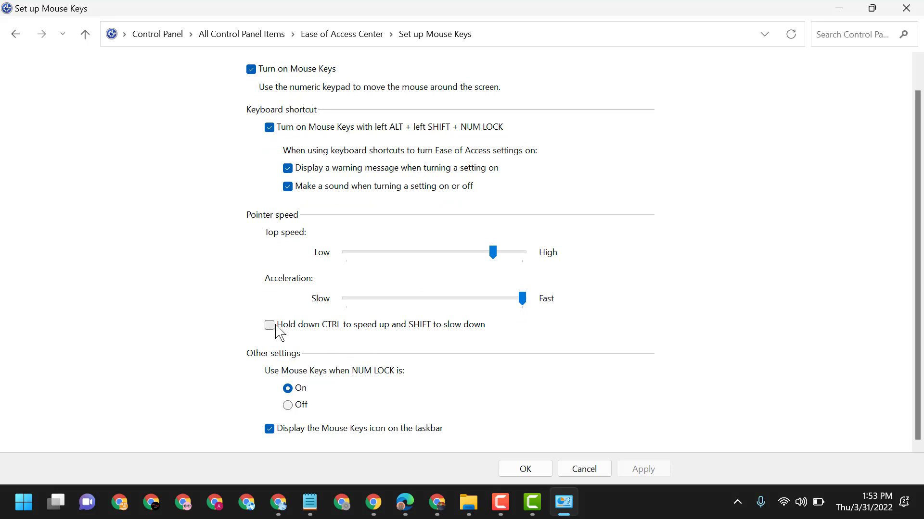
pyautogui.moveTo(423, 338)
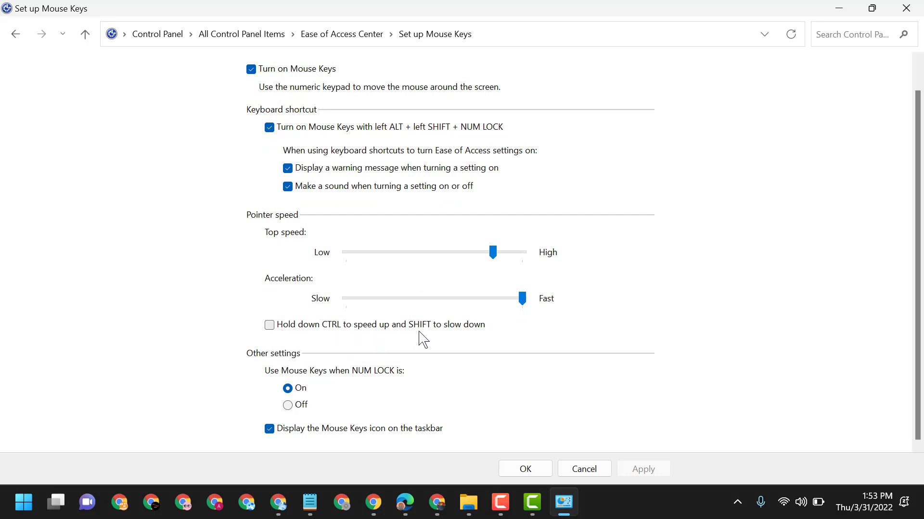
pyautogui.moveTo(392, 356)
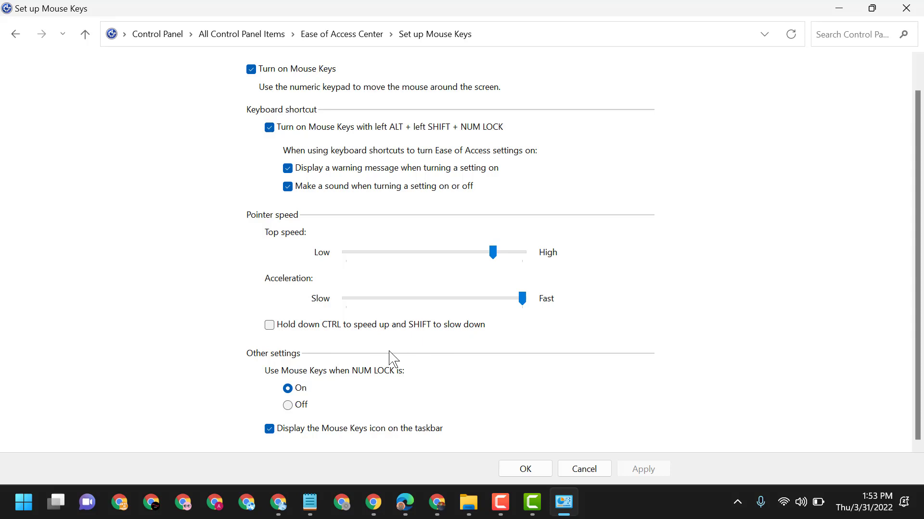
pyautogui.scroll(3)
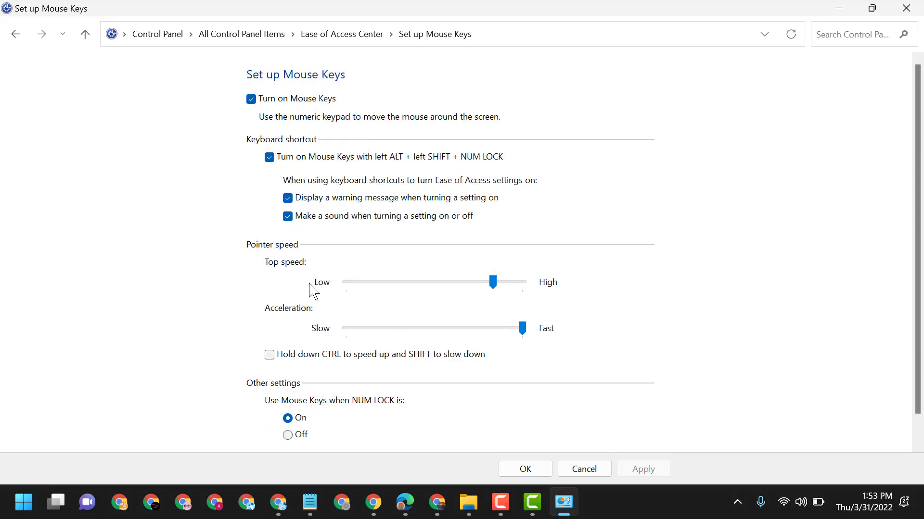
pyautogui.moveTo(295, 94)
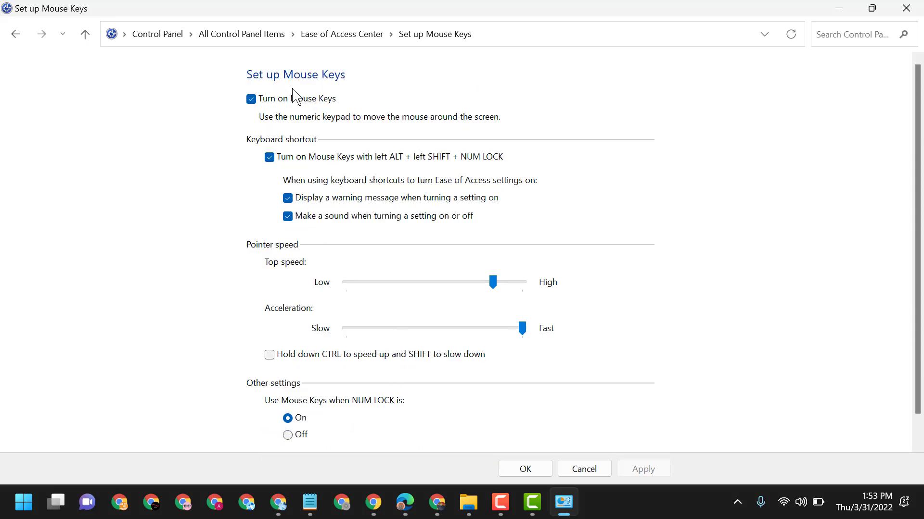
pyautogui.moveTo(47, 64)
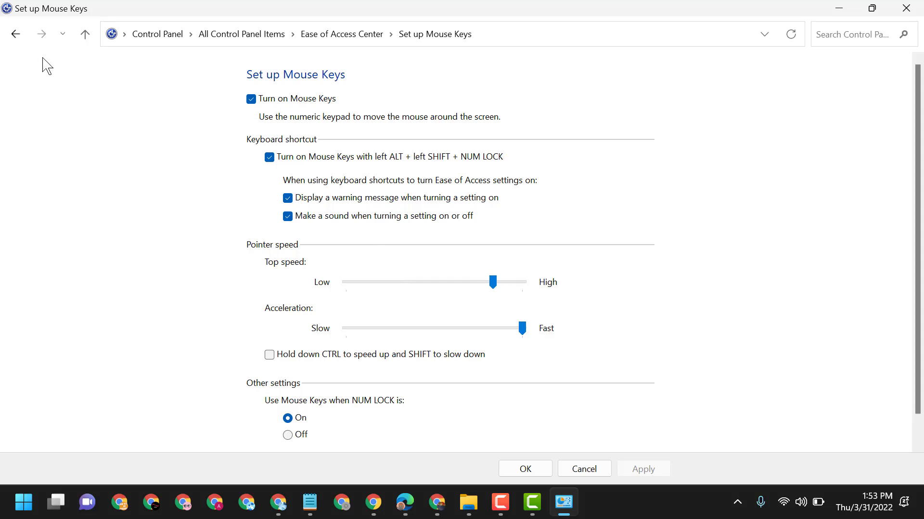
# Return to Ease of Access Center and glance over the 'Make the computer easier to see' page
pyautogui.click(15, 33)
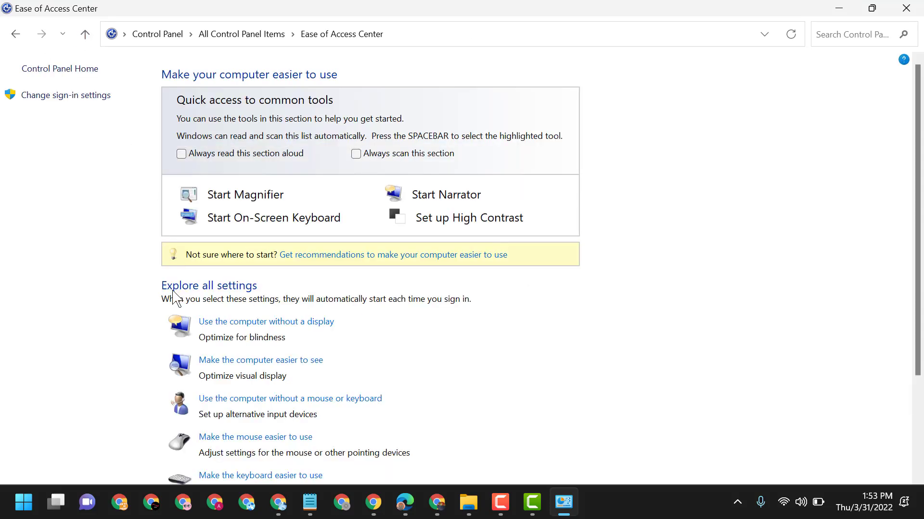
pyautogui.moveTo(280, 374)
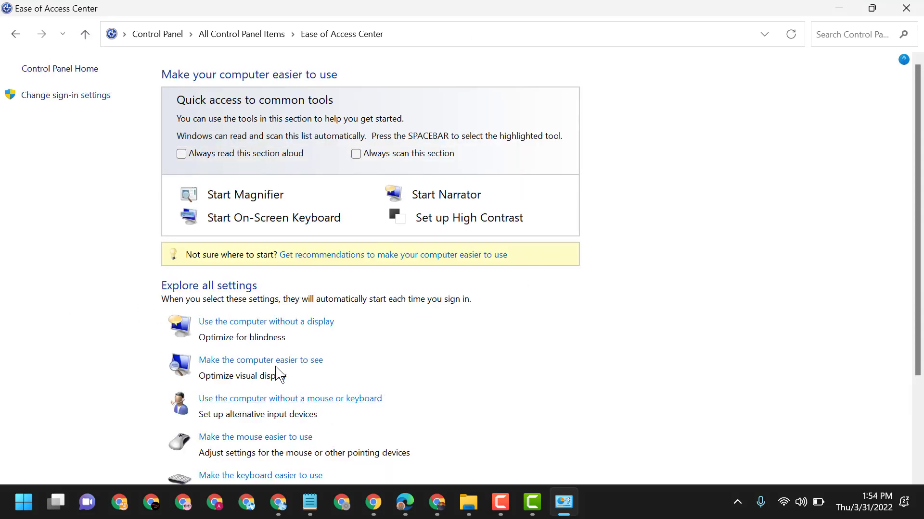
pyautogui.click(261, 360)
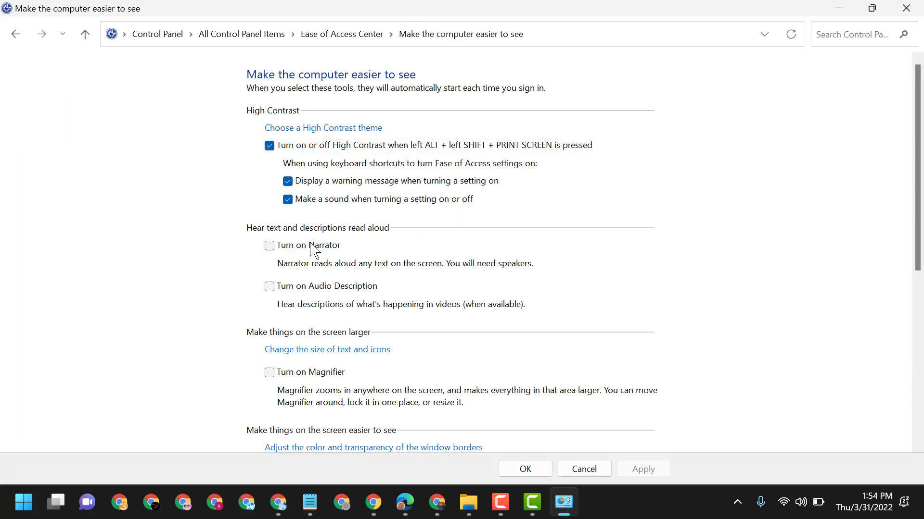
pyautogui.scroll(-3)
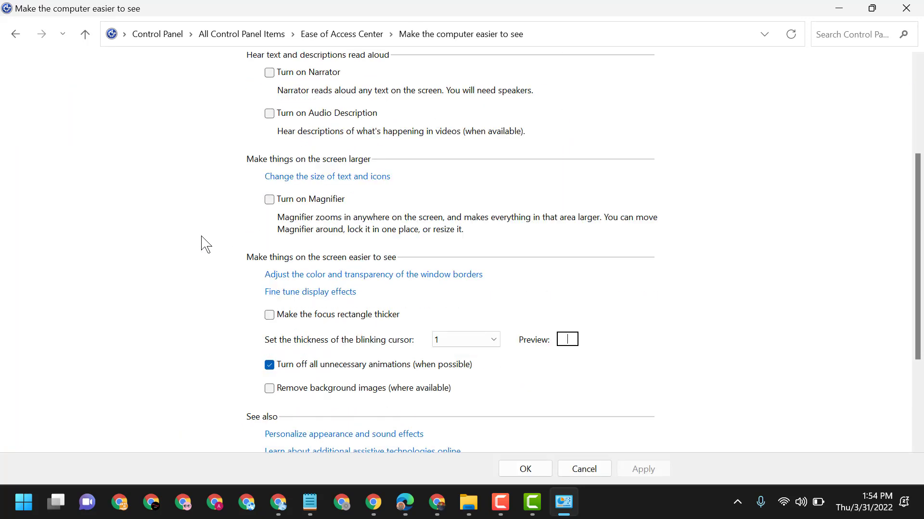
pyautogui.scroll(3)
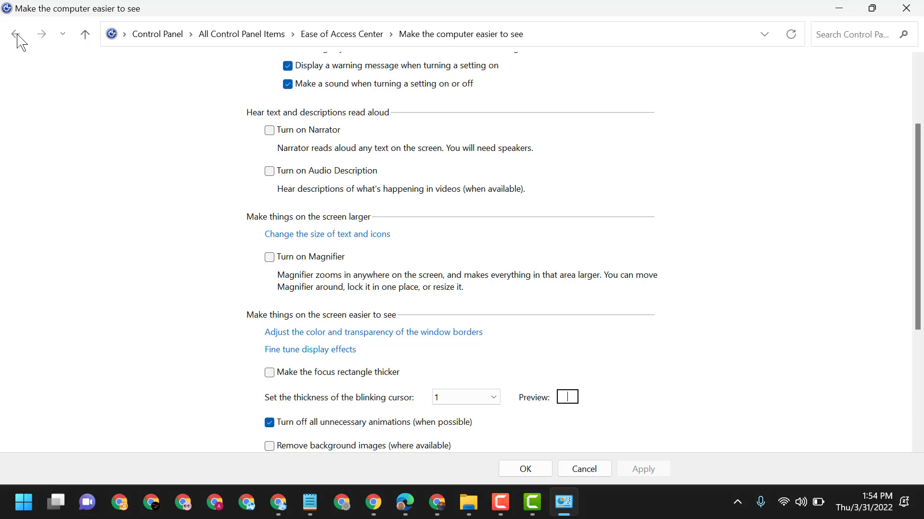
# Go back to the overview and reopen 'Make the mouse easier to use'
pyautogui.click(16, 34)
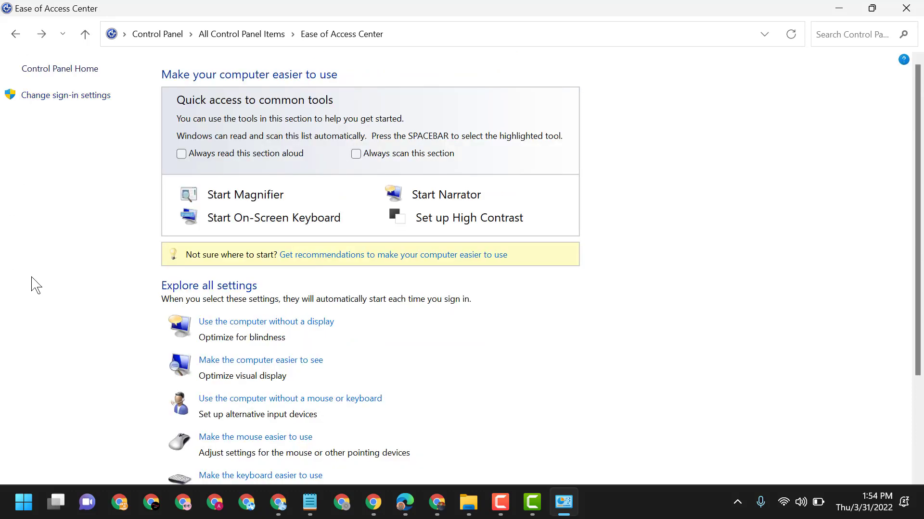
pyautogui.click(255, 437)
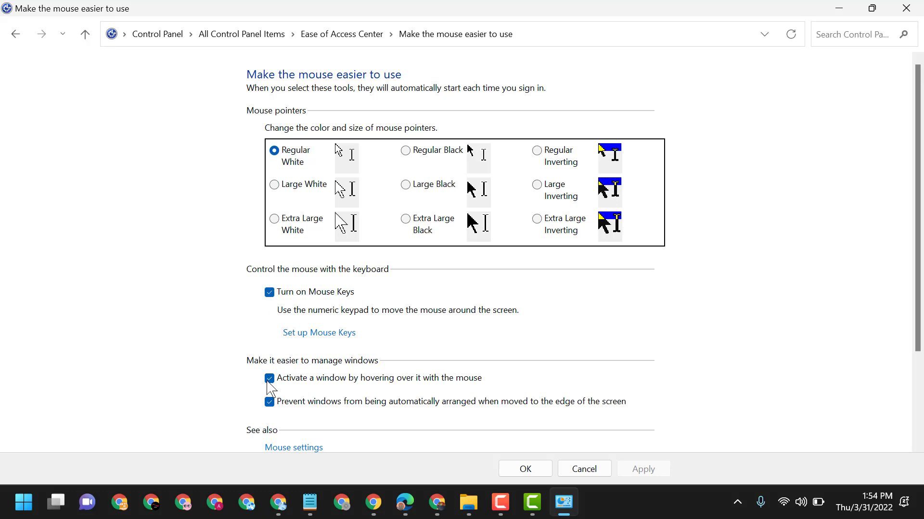
# Untick the window-management options, keep Mouse Keys on, and confirm with OK
pyautogui.click(270, 378)
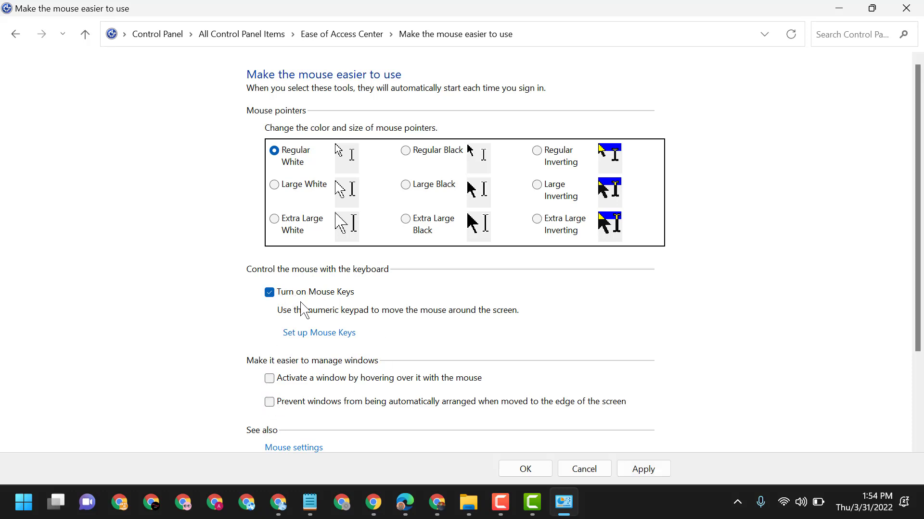
pyautogui.moveTo(235, 300)
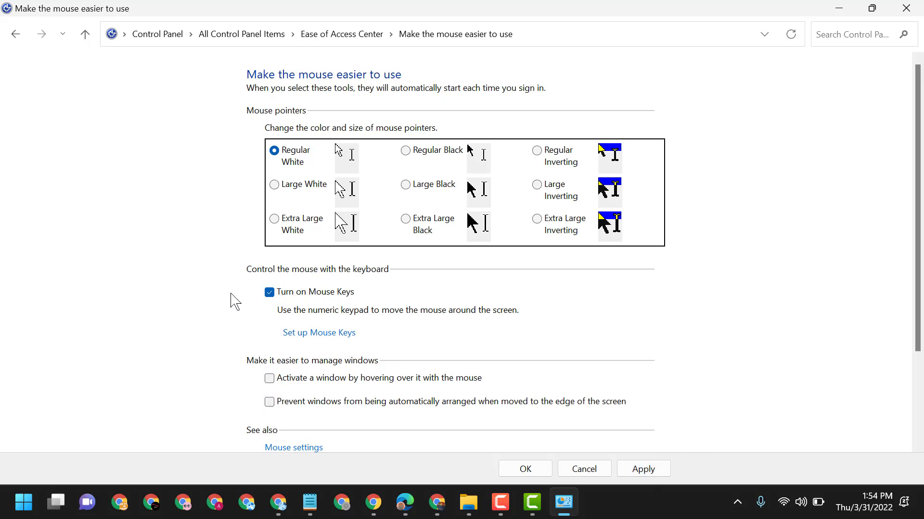
pyautogui.click(269, 292)
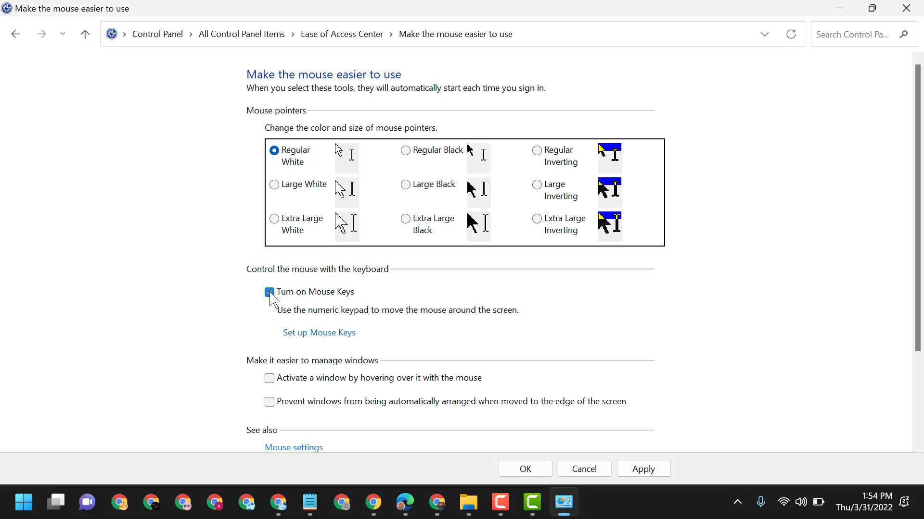
pyautogui.click(269, 292)
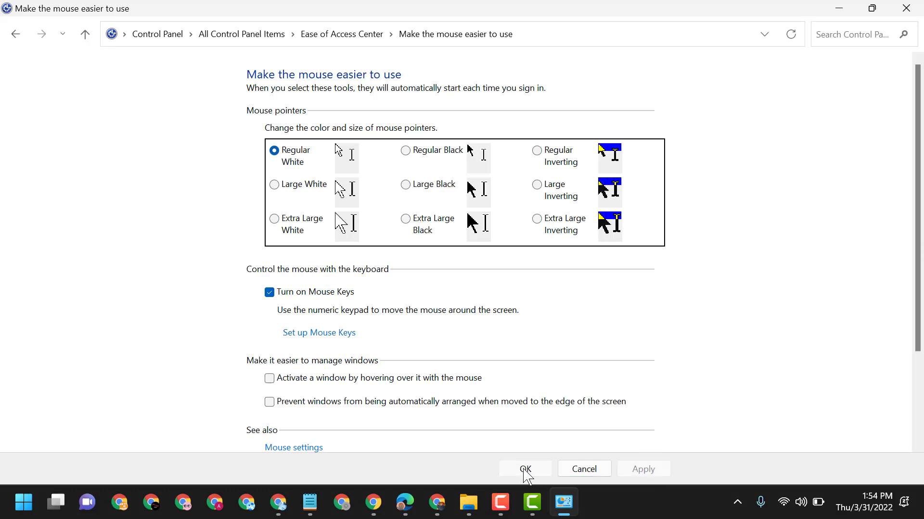
pyautogui.click(524, 469)
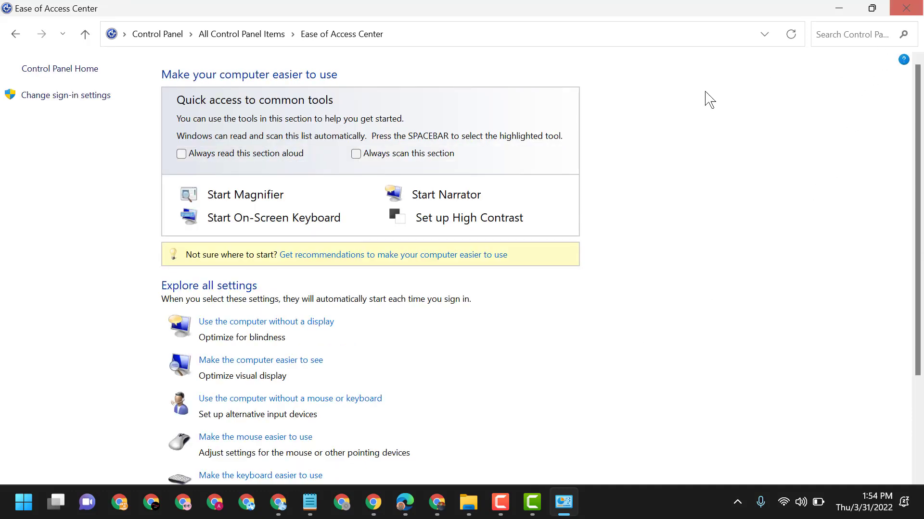
pyautogui.moveTo(702, 359)
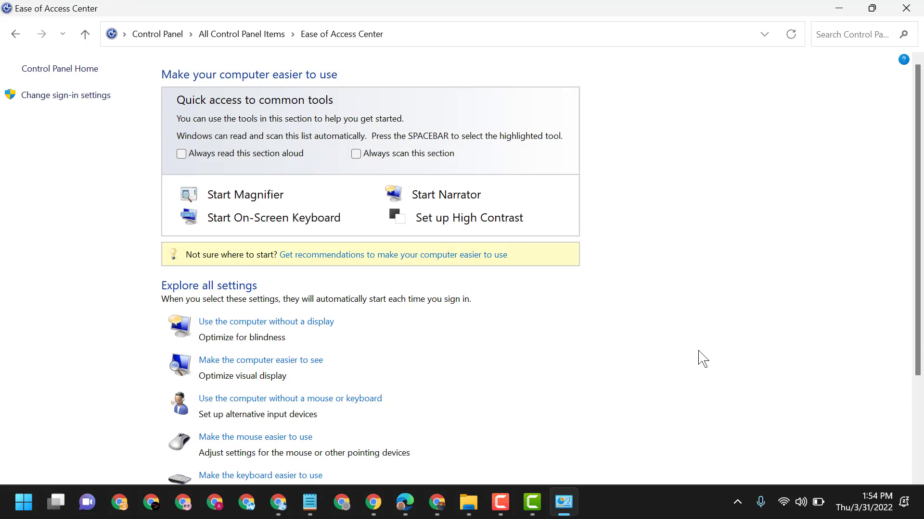